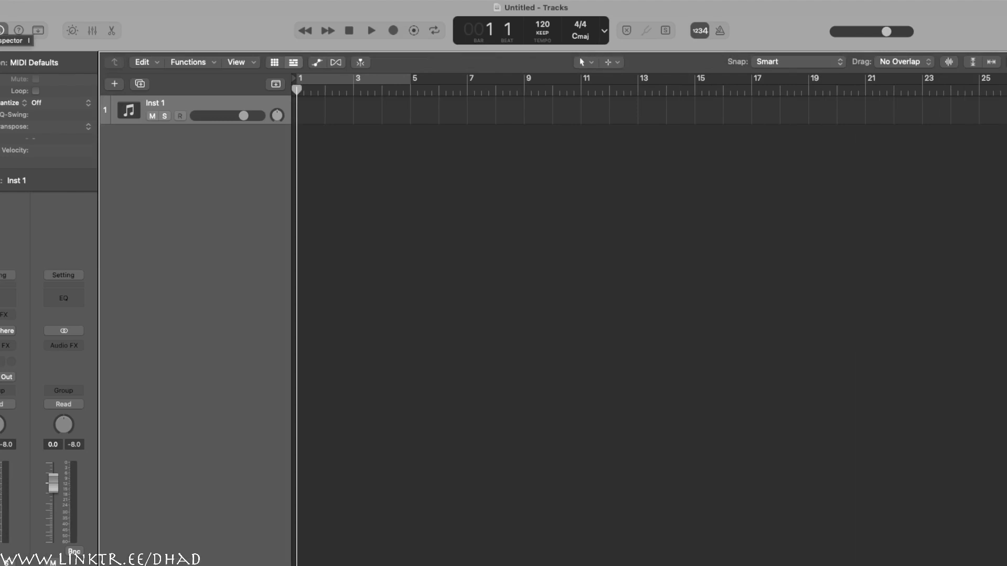
mouse_move(555, 322)
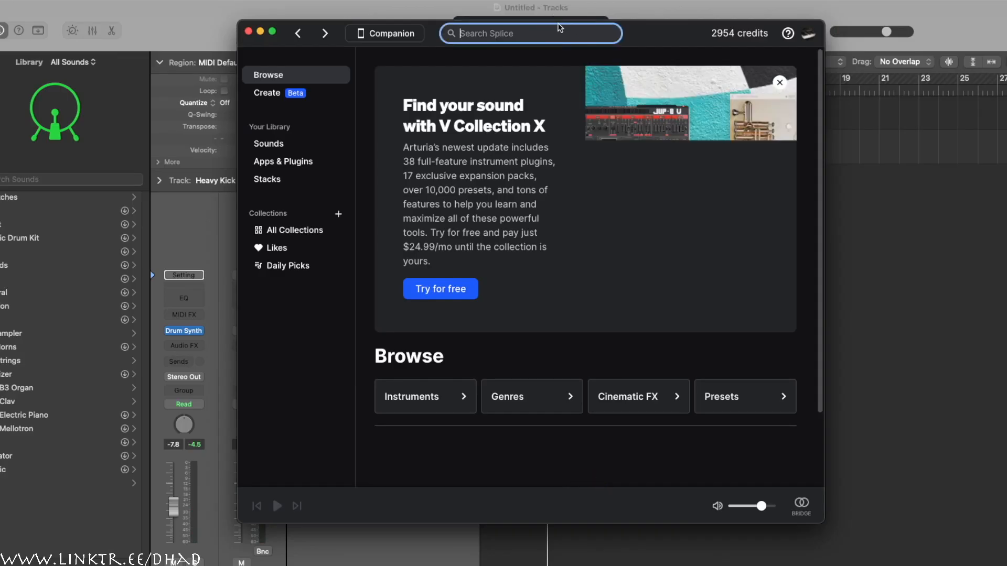
Search Splice for 'kick', preview the ESM_One_Shot_LoFi kick and add it for 1 credit.
text(kick)
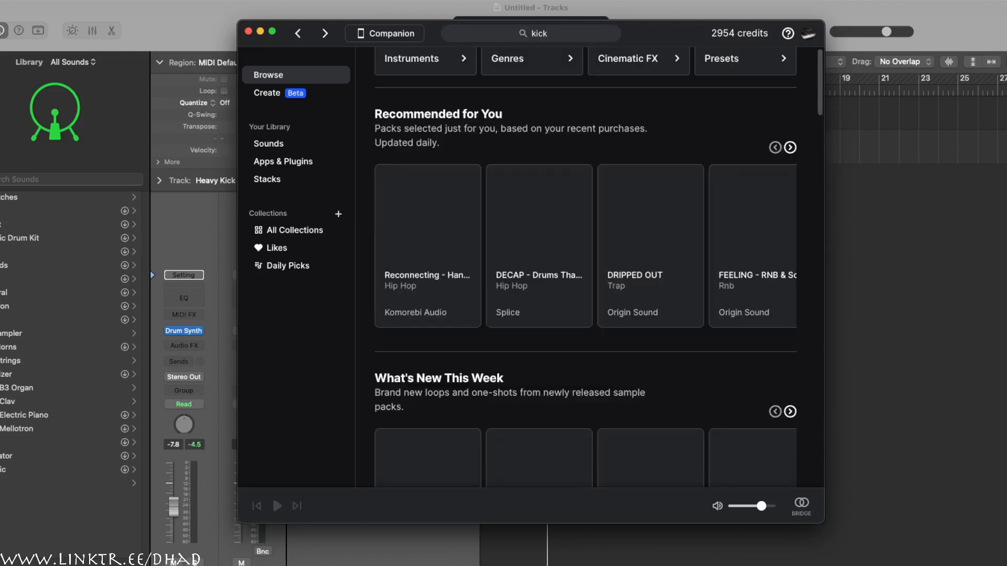
key(Return)
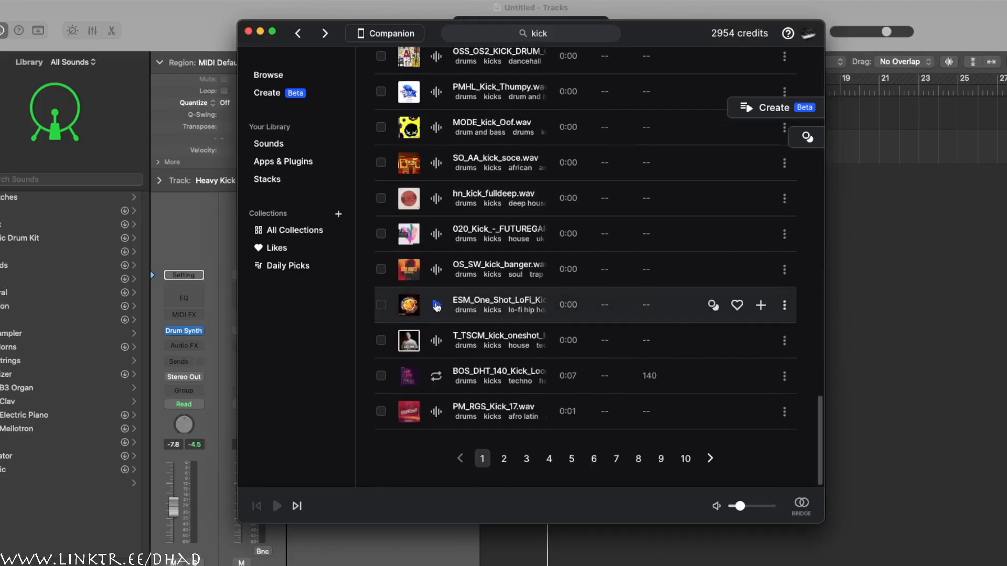
click(436, 304)
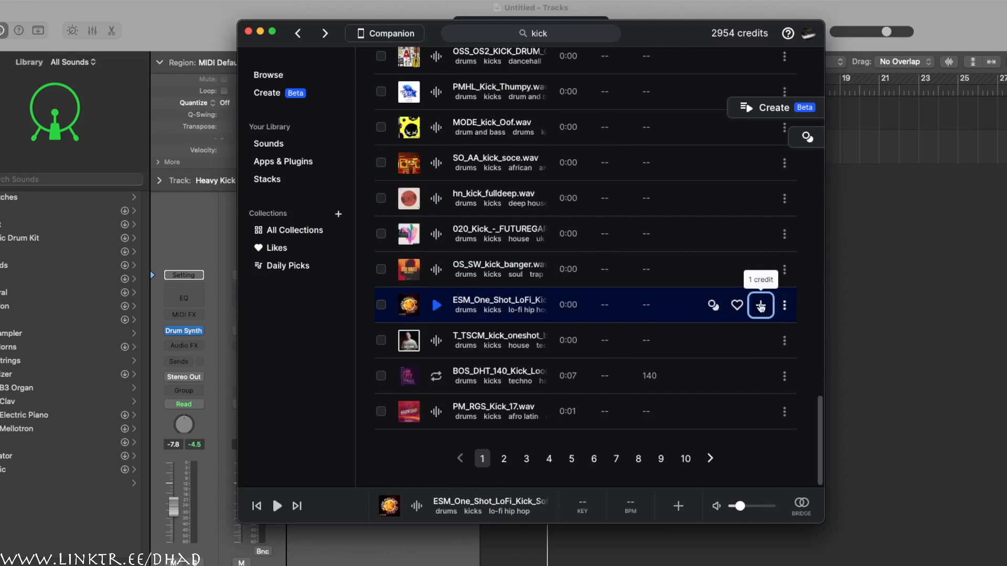
click(760, 305)
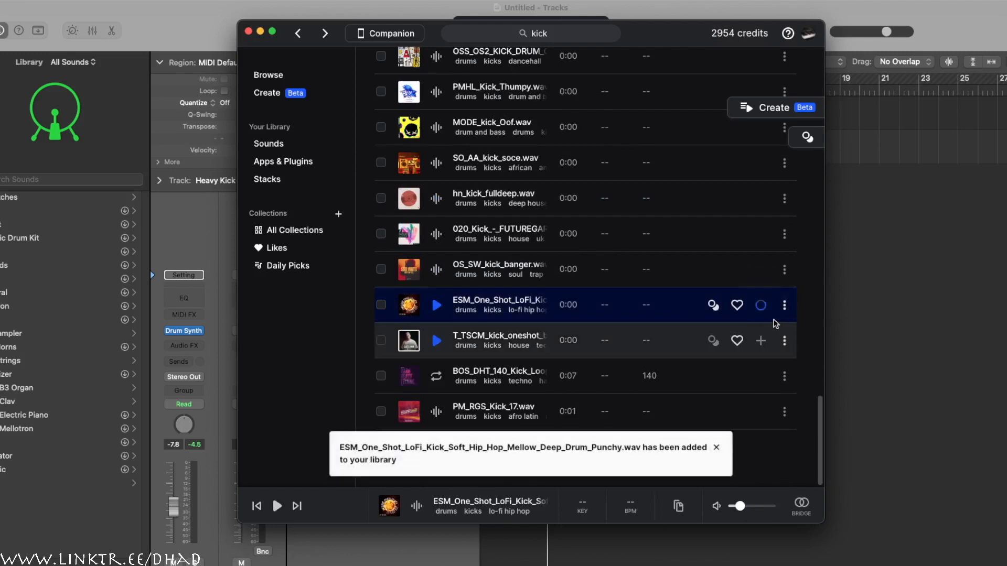
Edit the kick regions via the shortcut menu and set the ESM kick track to -6.6 dB.
right_click(896, 182)
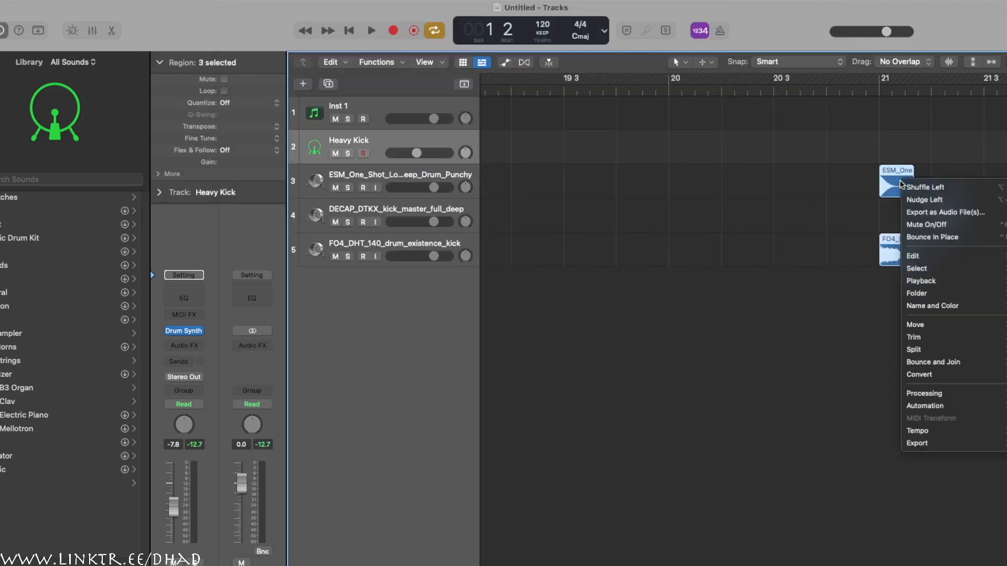
click(929, 196)
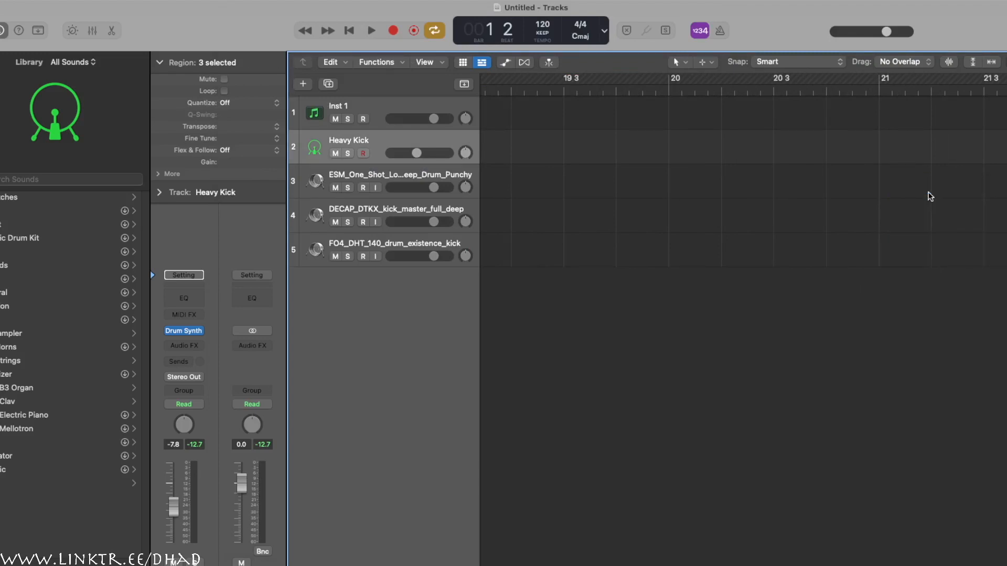
click(976, 61)
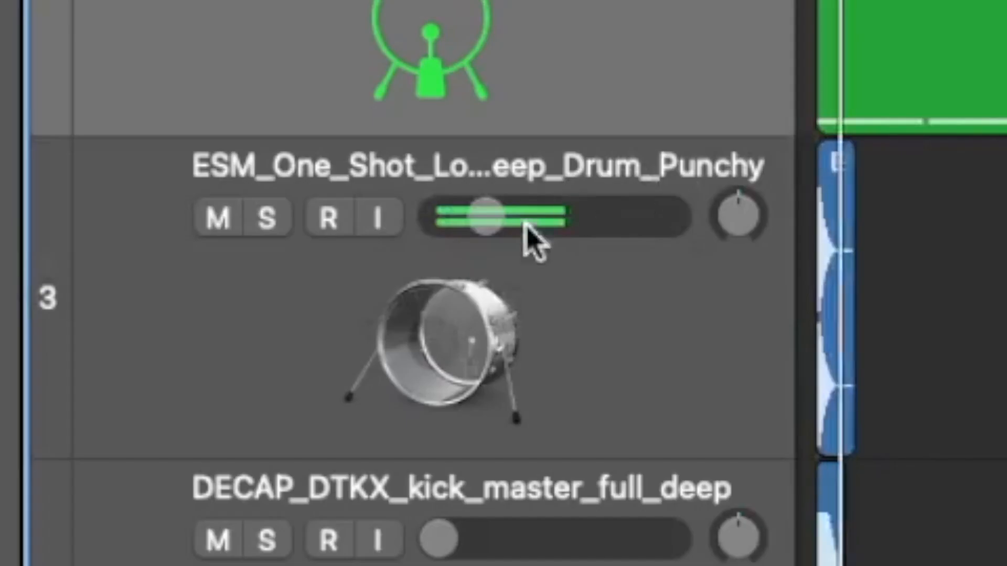
drag(485, 217, 542, 217)
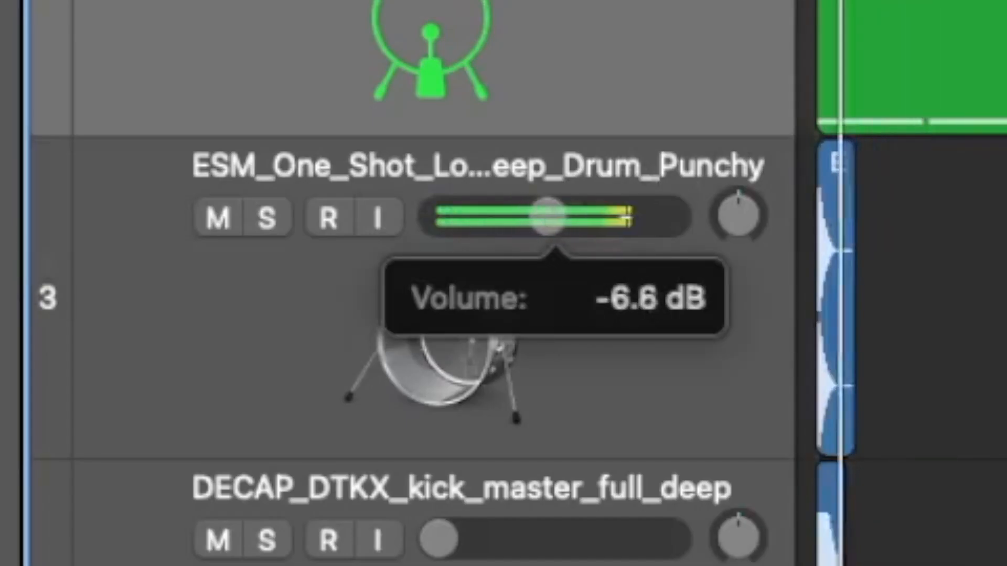
drag(542, 217, 508, 218)
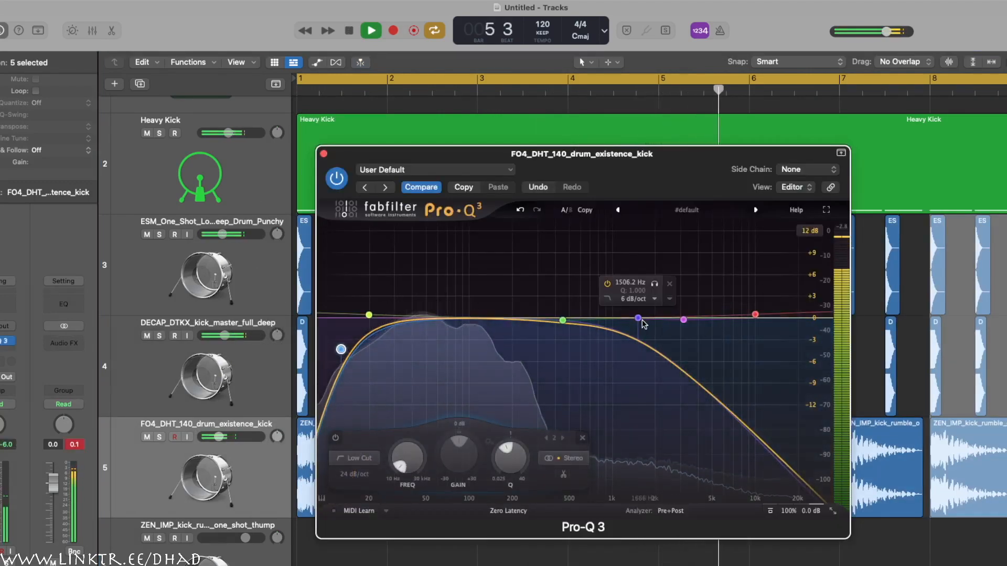
In Pro-Q 3 on the FO4 kick, move the low-cut band to about 30 Hz.
click(324, 154)
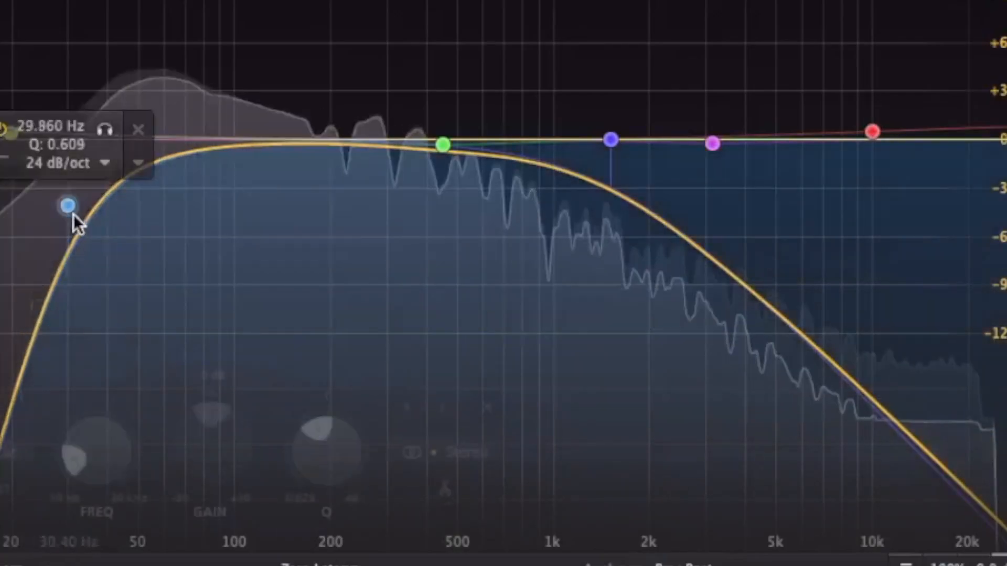
drag(67, 205, 157, 230)
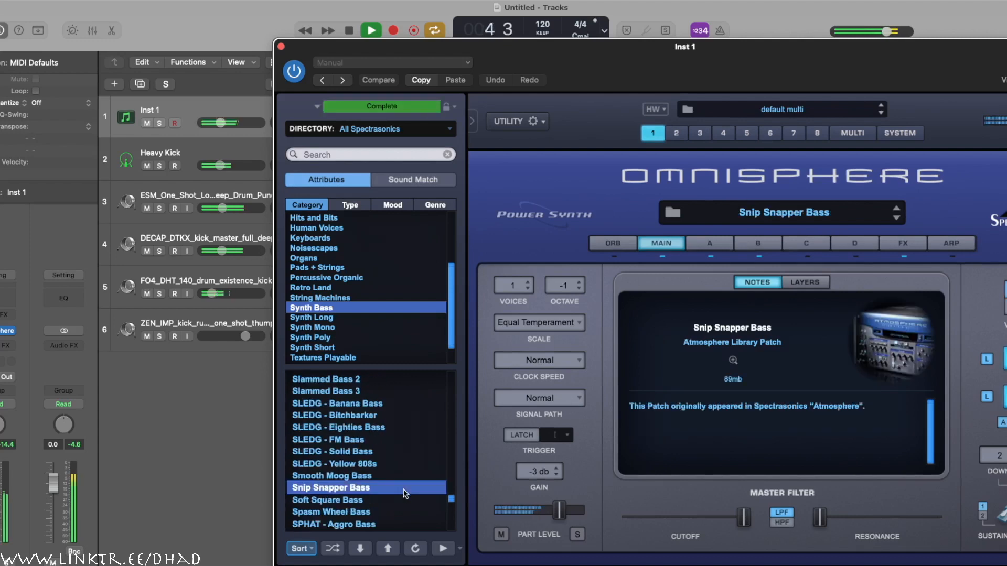
Load the Synth Bass patch Snip Snapper Bass in Omnisphere on Inst 1.
click(381, 106)
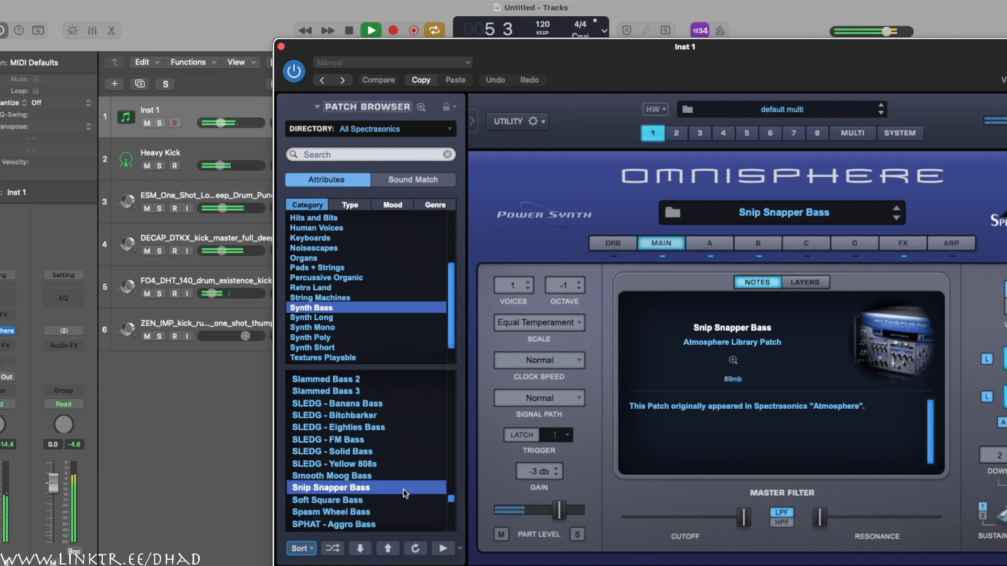
click(310, 238)
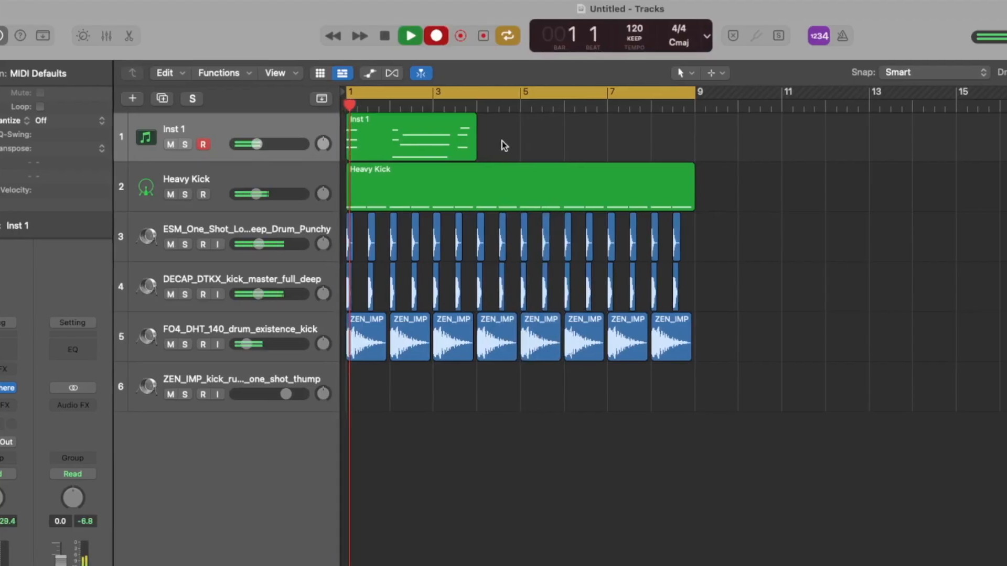
Record a second Inst 1 bass region to bar 9 and quantize both regions to 1/16 Note.
click(409, 36)
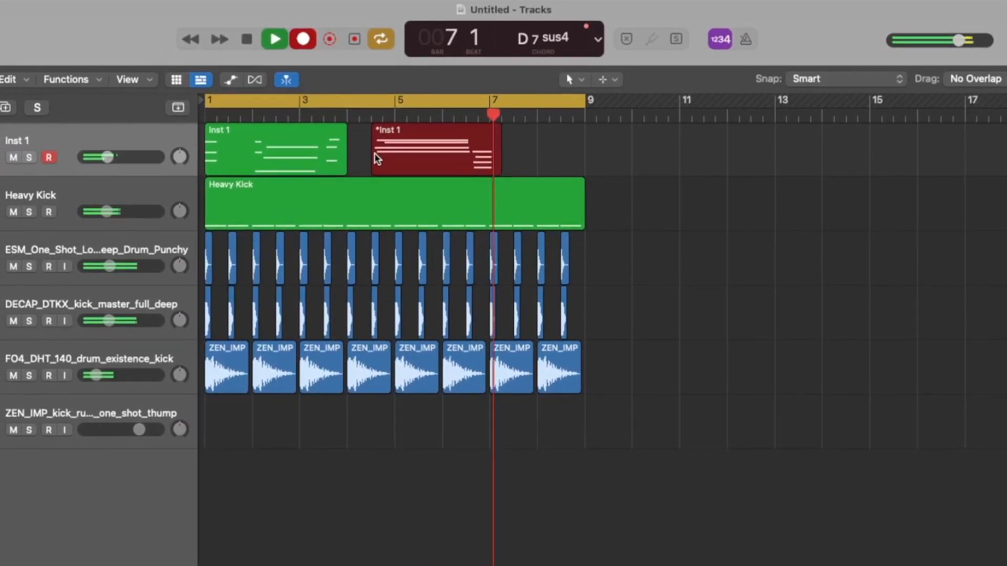
click(274, 39)
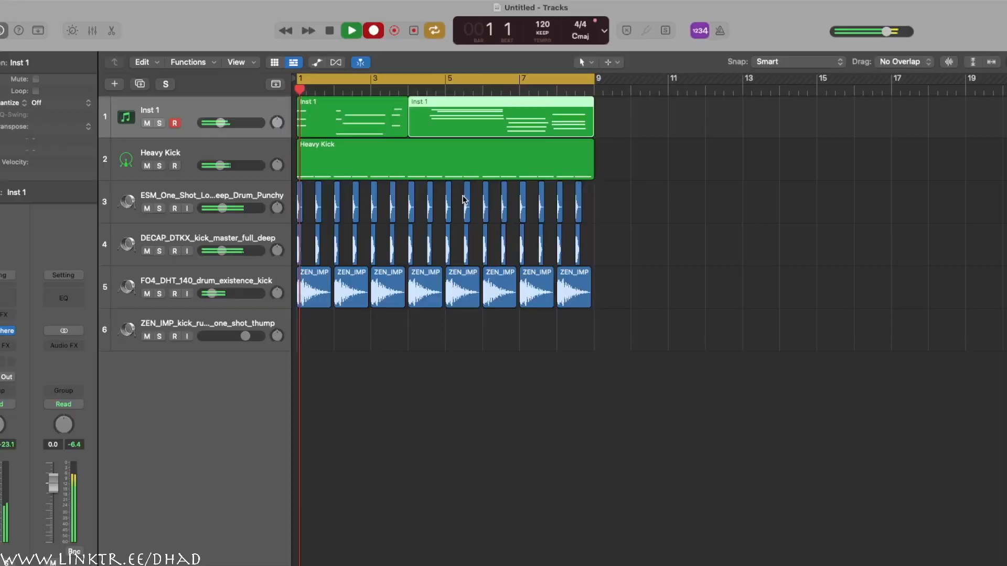
click(350, 31)
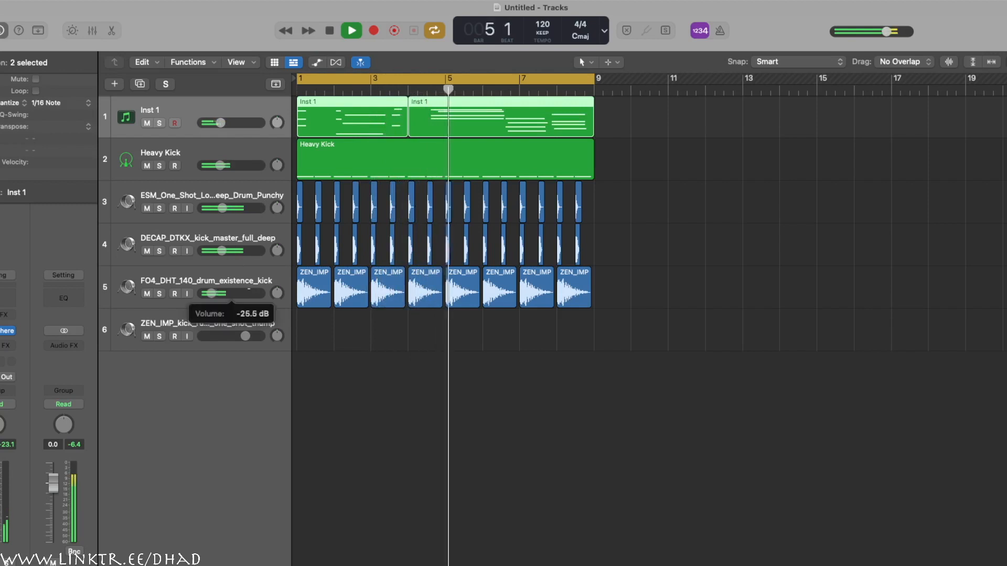
click(351, 30)
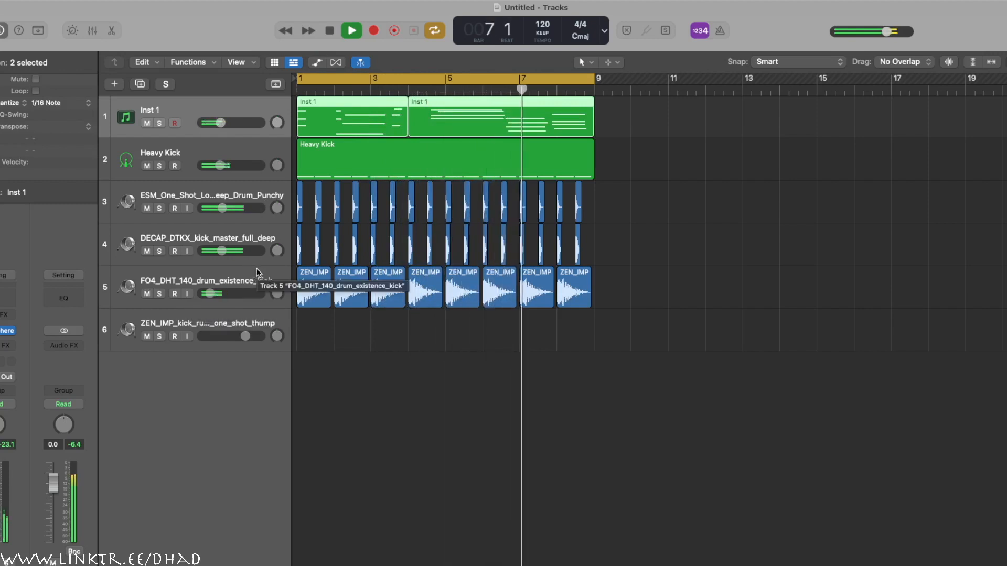
Select the FO4 and DECAP kick tracks for stacking.
click(199, 238)
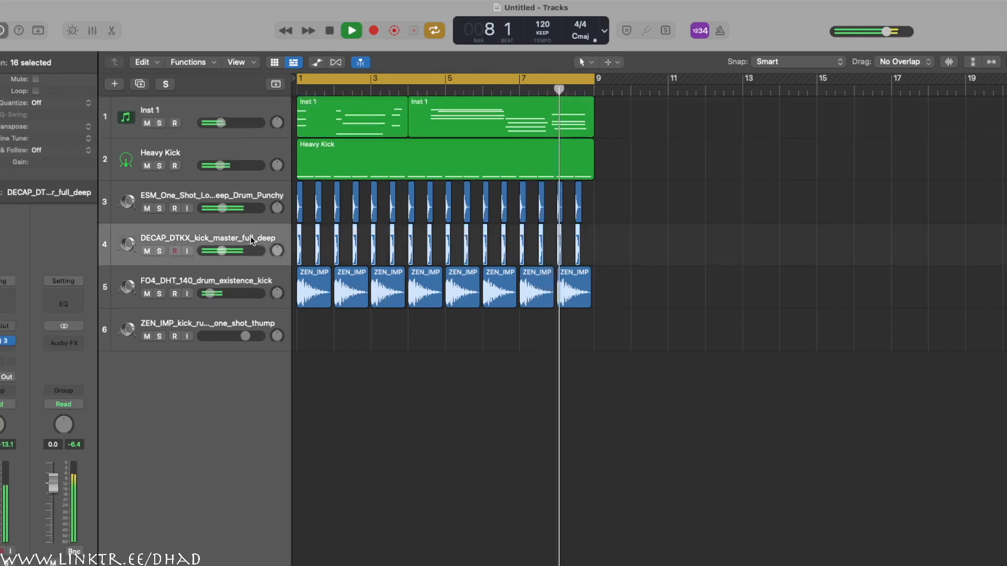
click(329, 31)
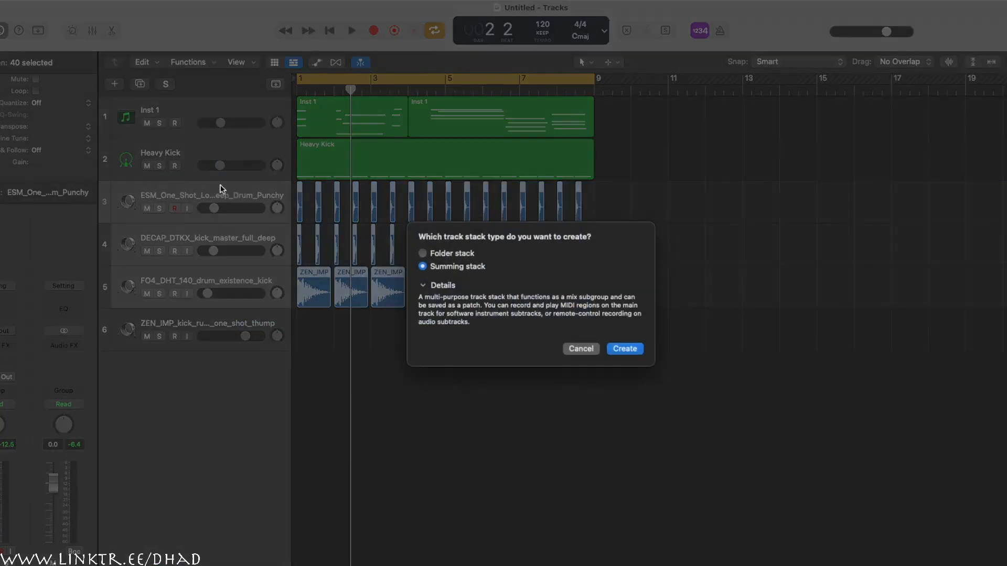
Create the Sum 1 summing stack of the kick tracks and lower Heavy Kick to -25.5 dB.
click(623, 348)
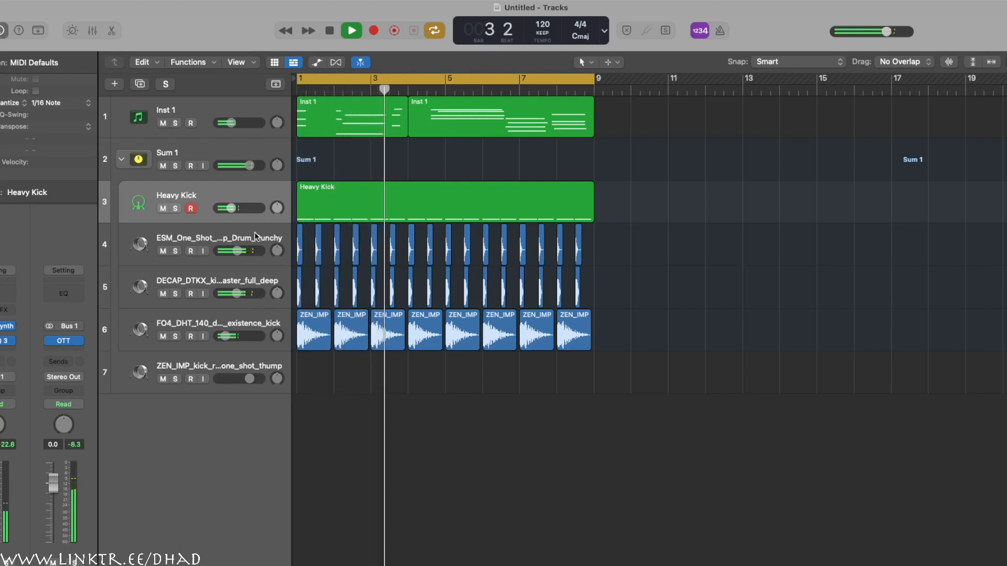
drag(244, 208, 225, 208)
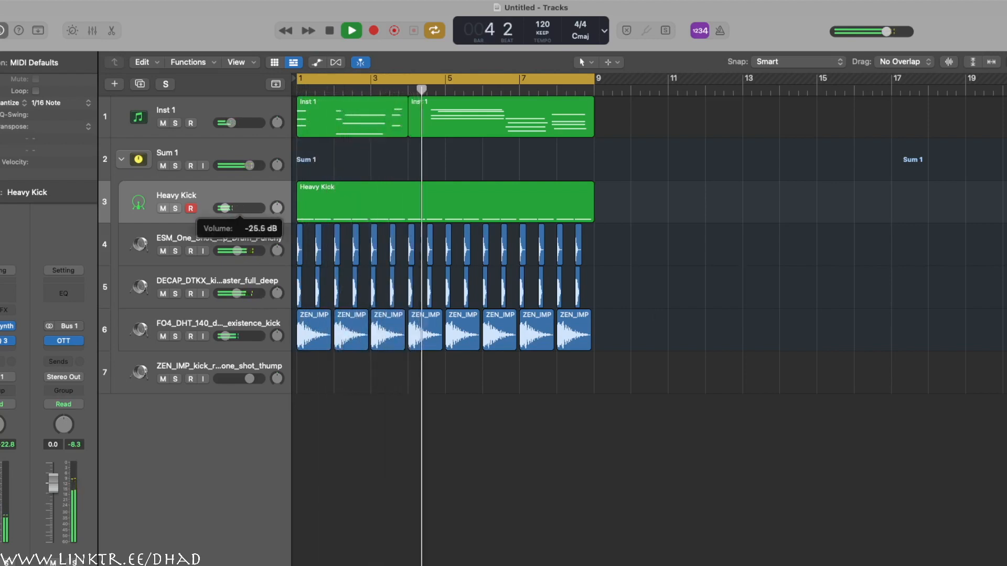